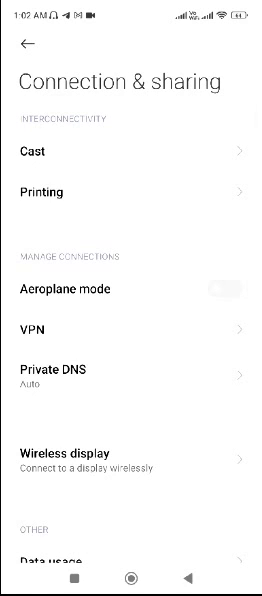
Go to VPN settings under Connection & sharing to start adding a VPN profile
left_click(41, 328)
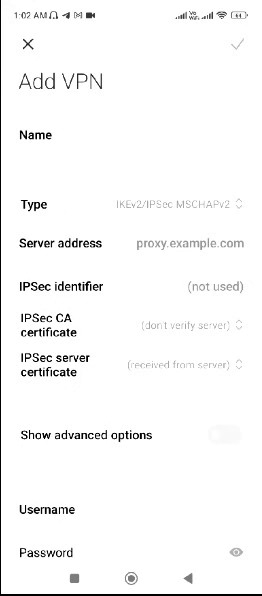
Enter 'test' as the new VPN profile's name
left_click(131, 134)
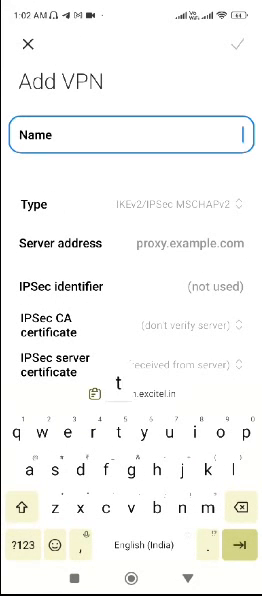
type("test")
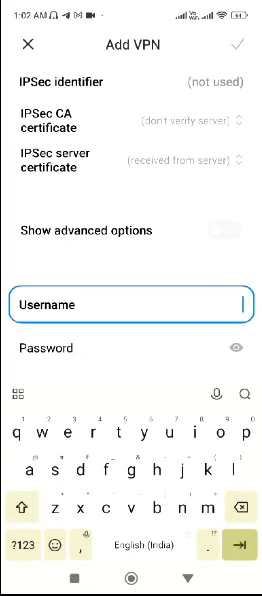
Enter username 'test' and save the VPN profile
type("test")
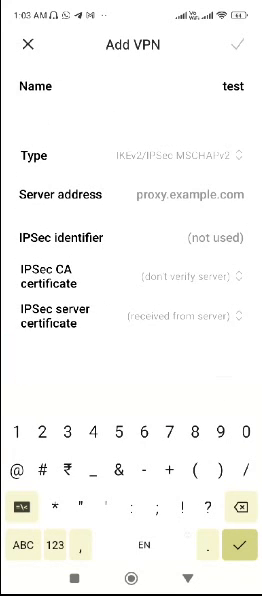
left_click(244, 48)
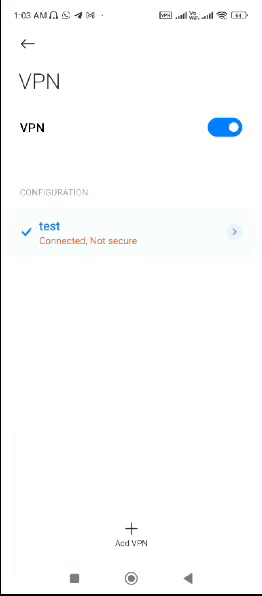